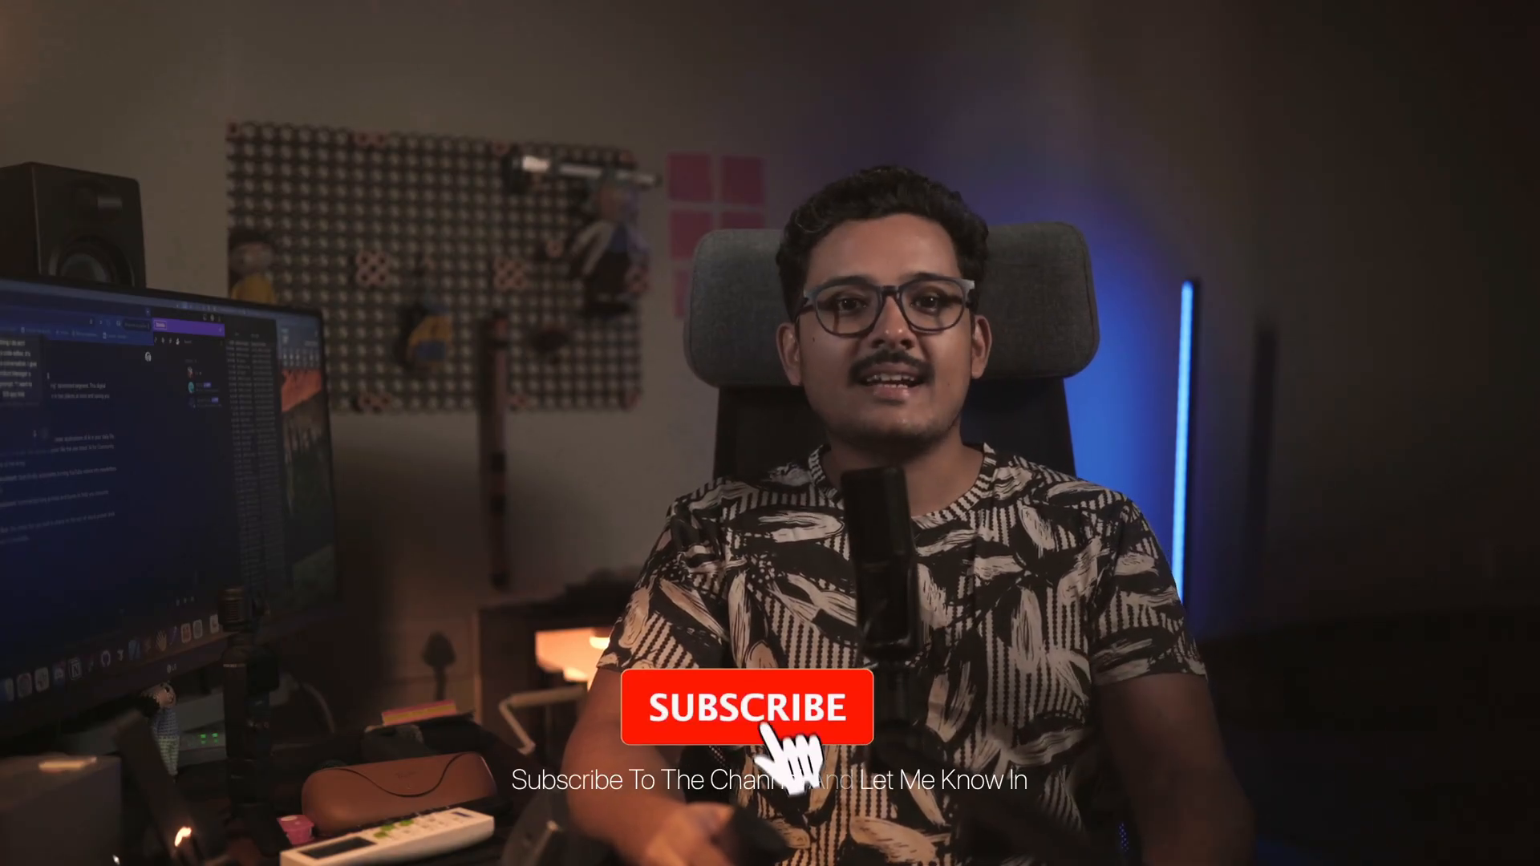
left_click(745, 706)
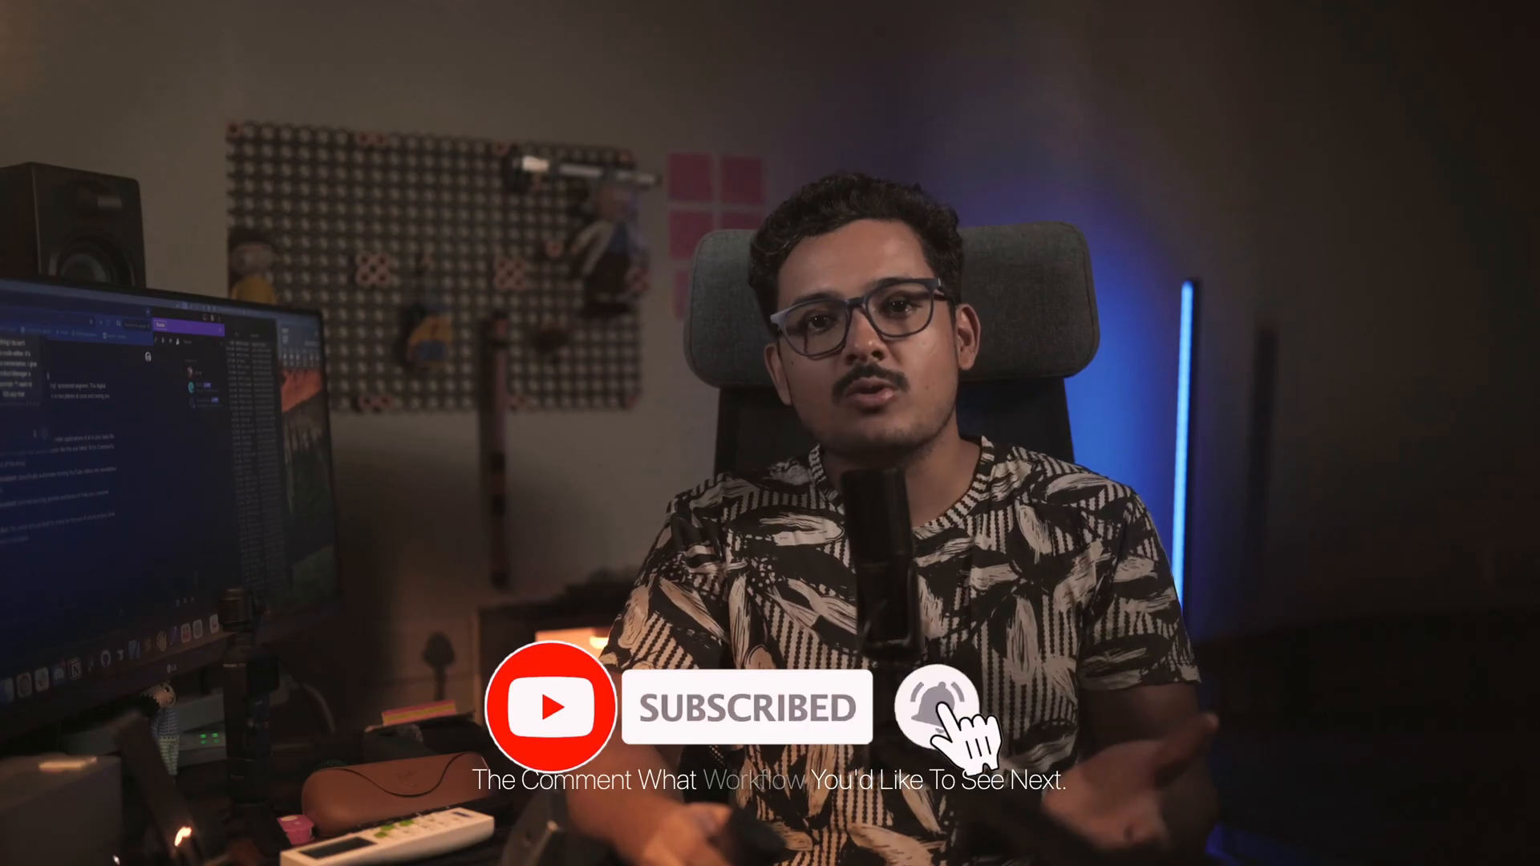